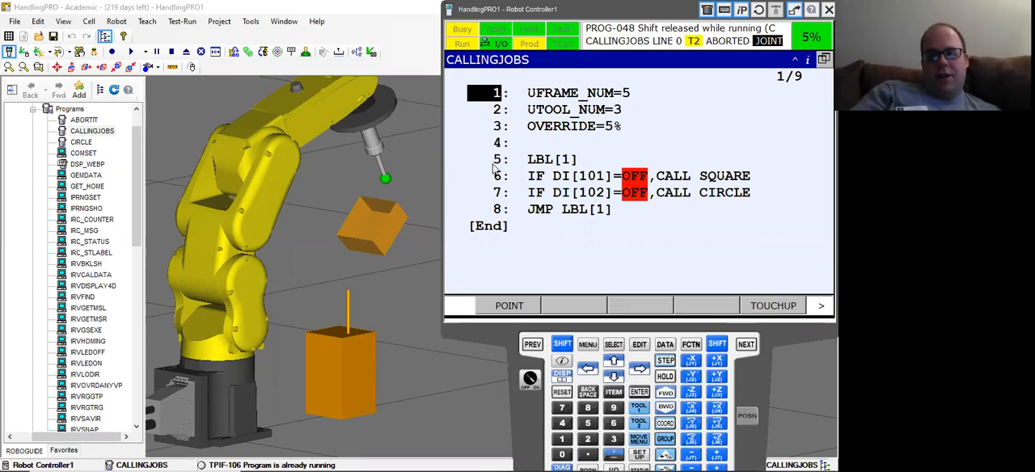
pyautogui.moveTo(602, 158)
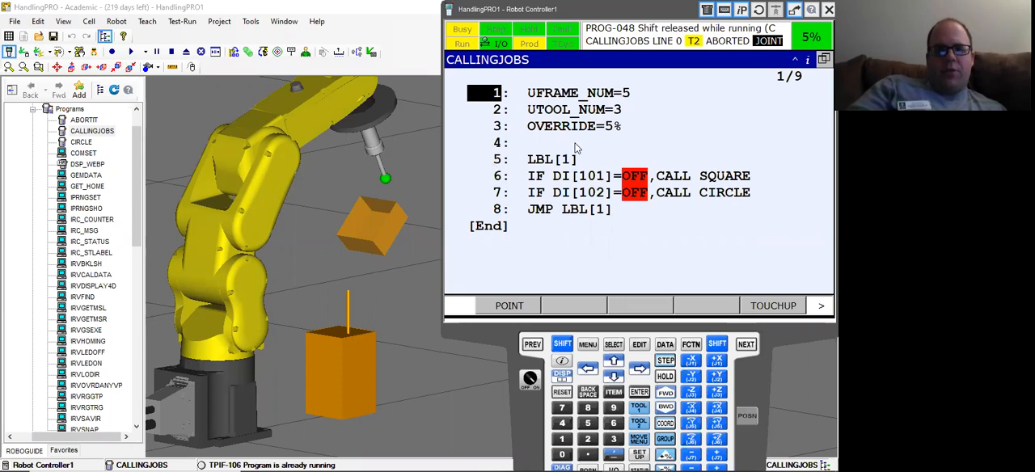
pyautogui.moveTo(552, 174)
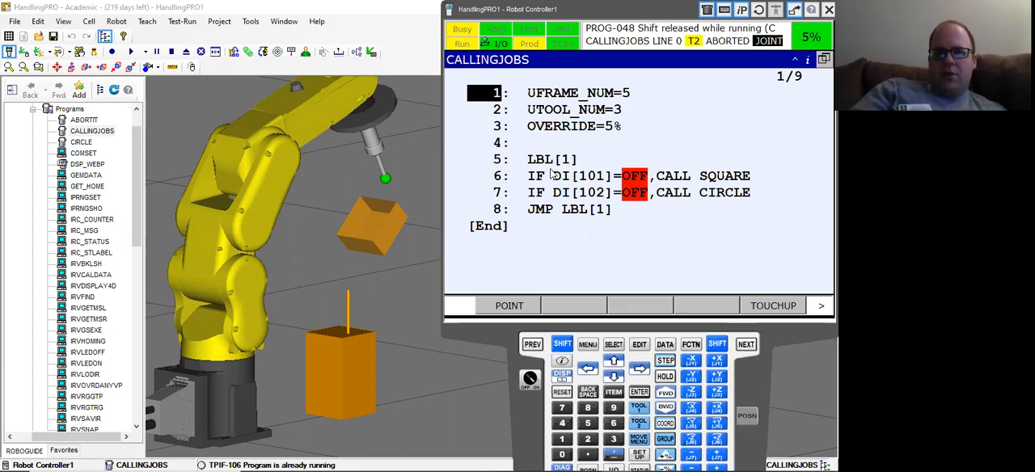
pyautogui.moveTo(636, 246)
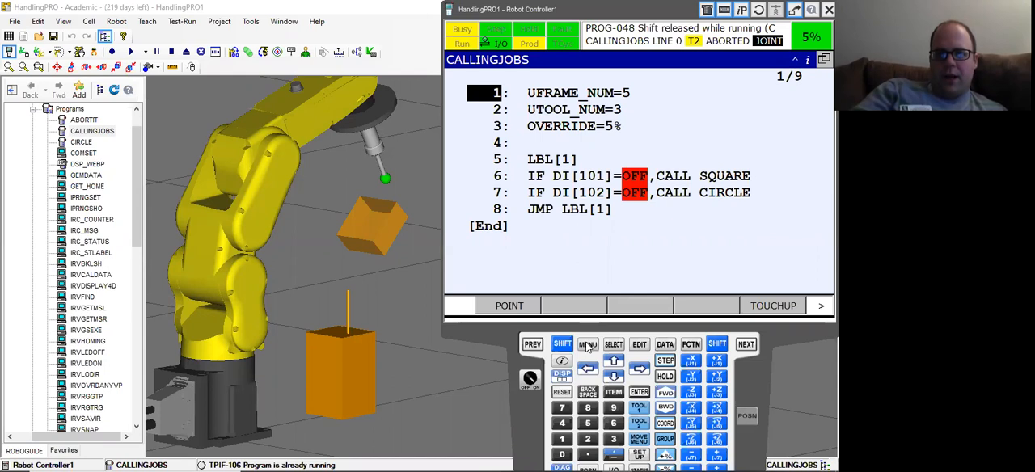
# Check the Registers screen (R[4] holds 4), then list instruction categories for CALLINGJOBS line 4
pyautogui.click(588, 344)
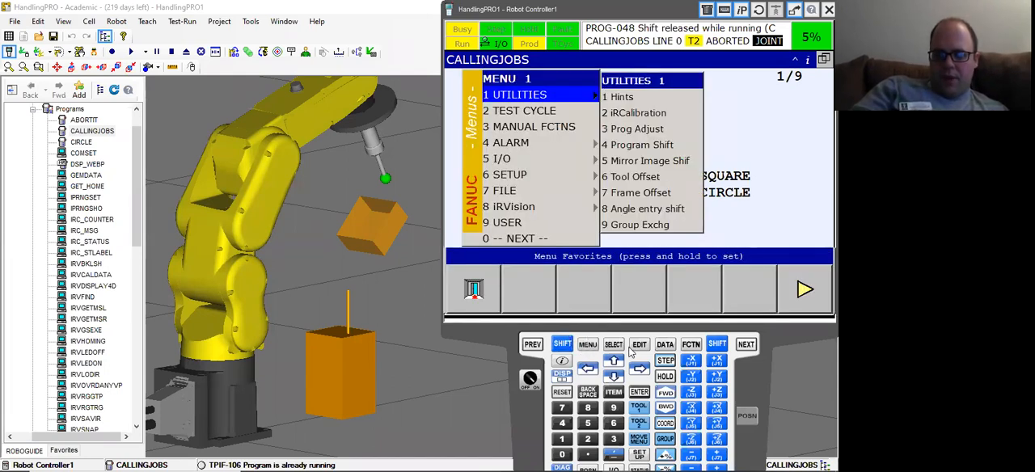
pyautogui.click(664, 343)
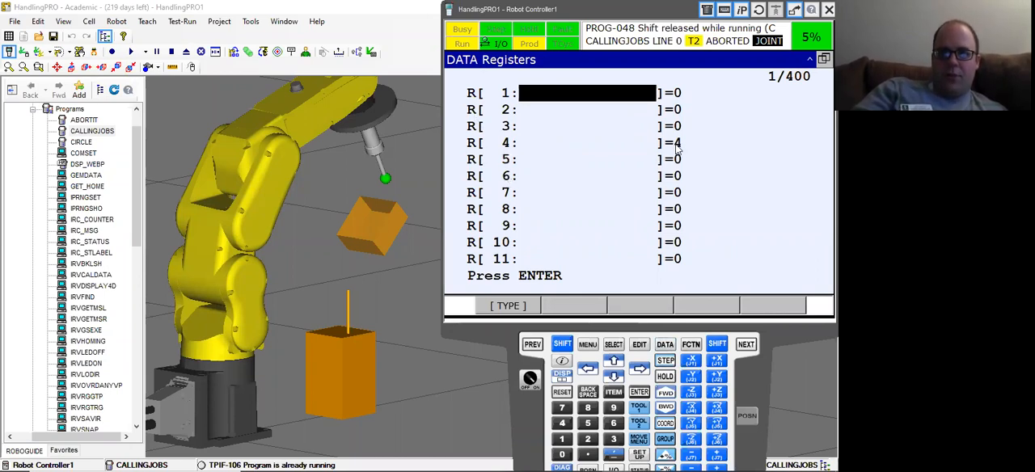
pyautogui.click(507, 304)
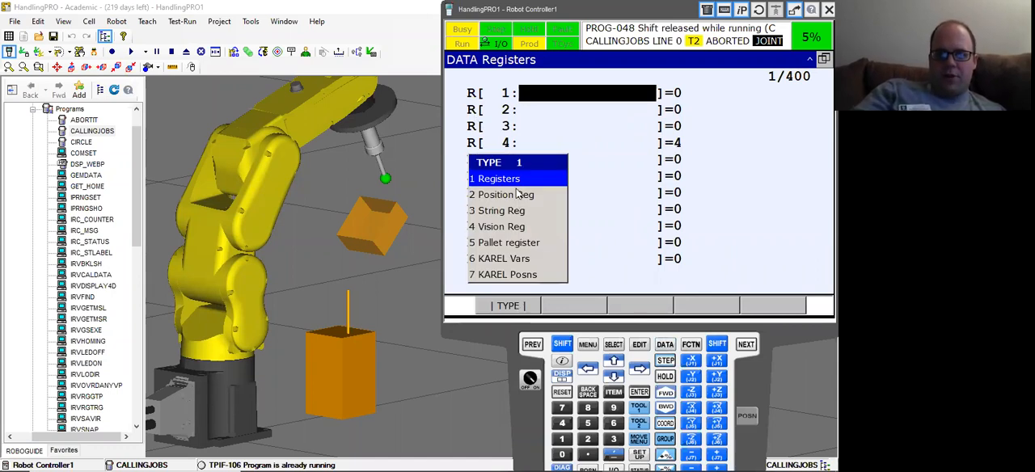
pyautogui.moveTo(508, 242)
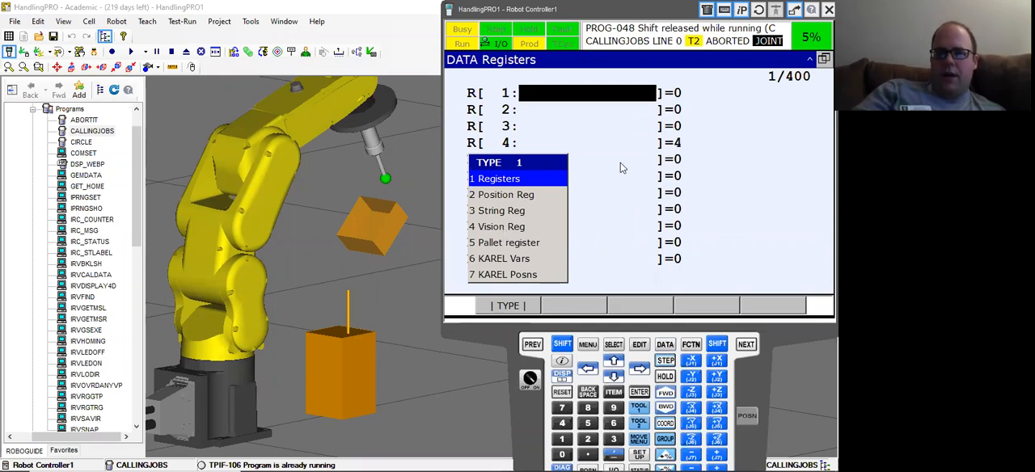
pyautogui.click(500, 177)
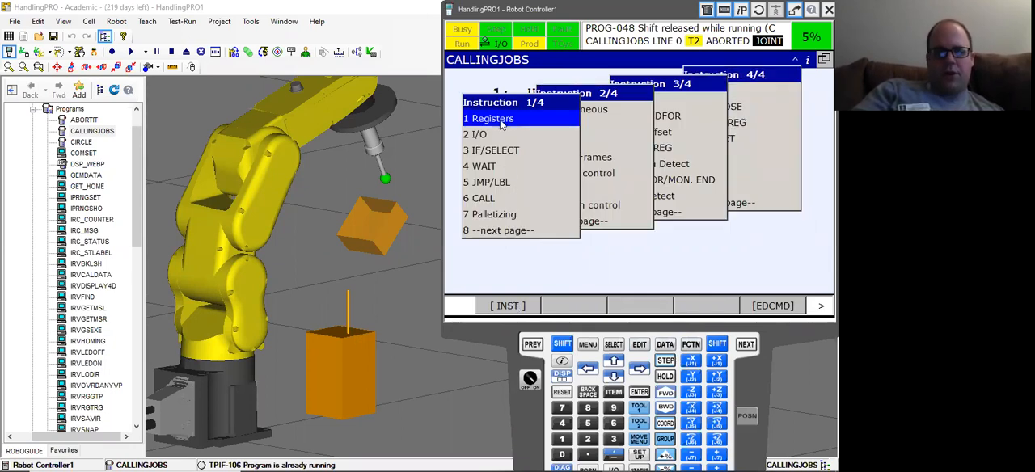
# Build line 4 as the register assignment R[1]=0 using a constant value
pyautogui.click(492, 118)
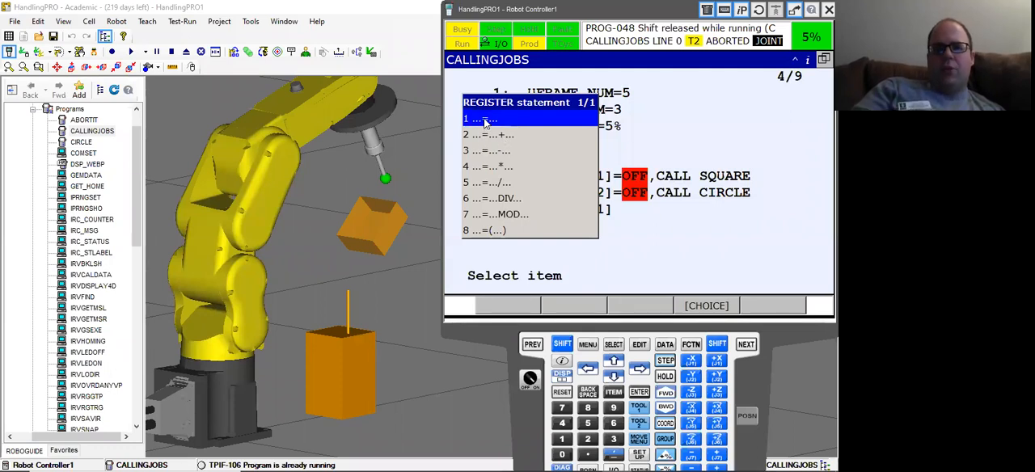
pyautogui.click(476, 118)
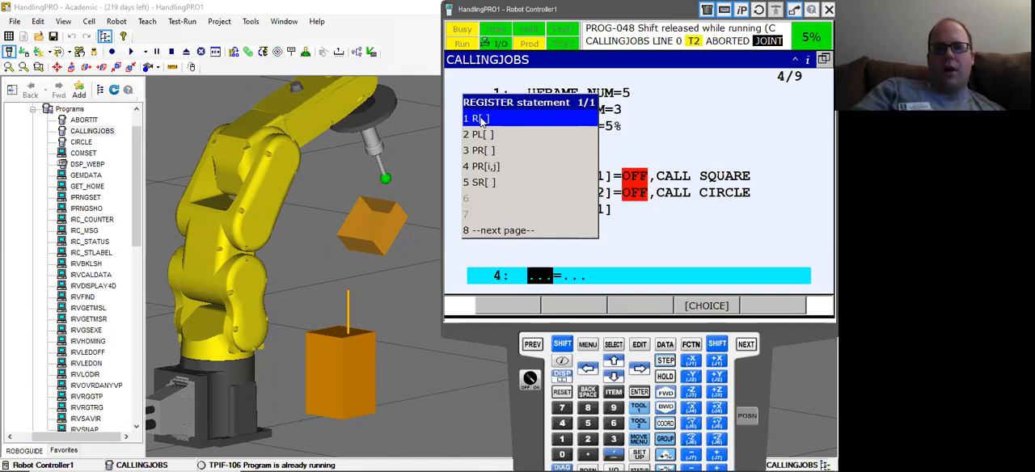
pyautogui.click(479, 118)
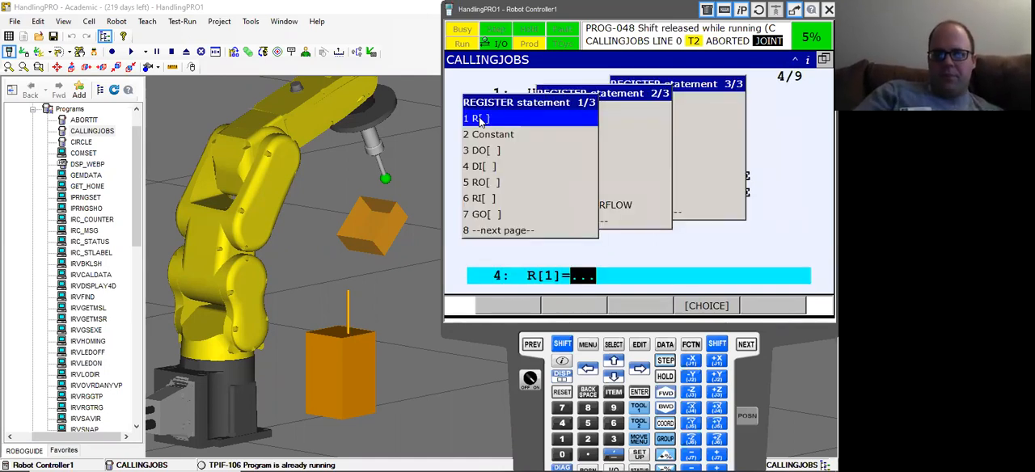
pyautogui.click(488, 135)
pyautogui.write('0')
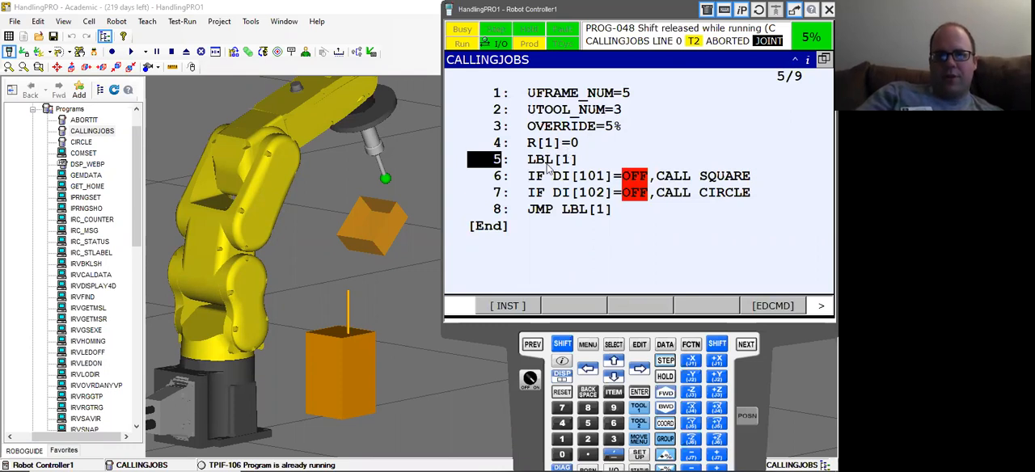
pyautogui.moveTo(547, 165)
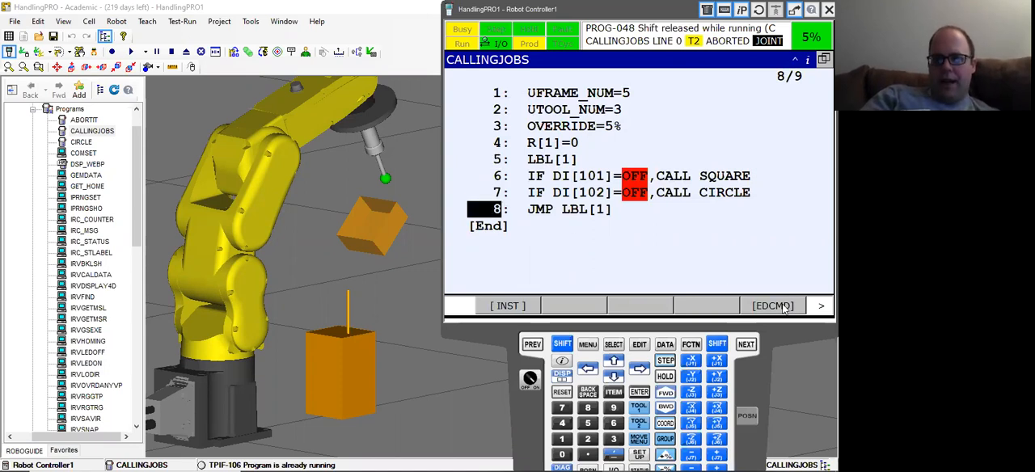
# Insert one blank line at line 8, just before JMP LBL[1]
pyautogui.click(772, 306)
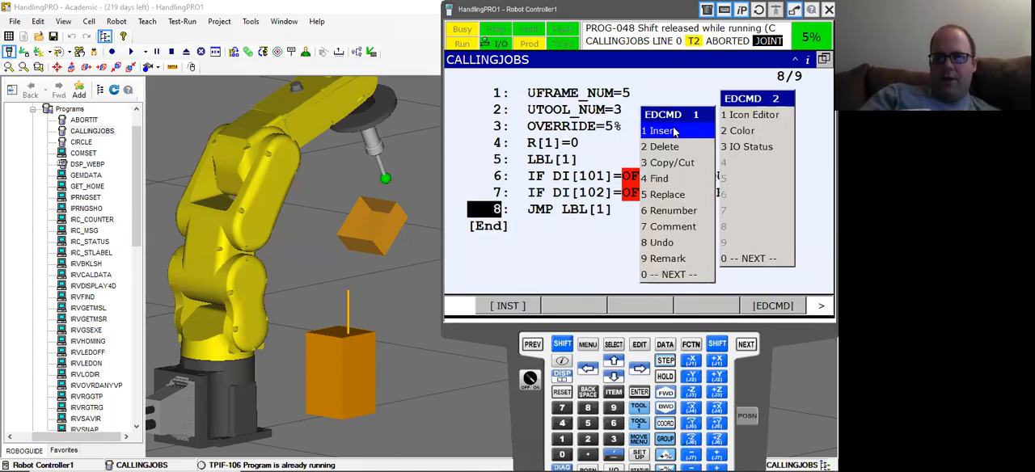
pyautogui.click(662, 131)
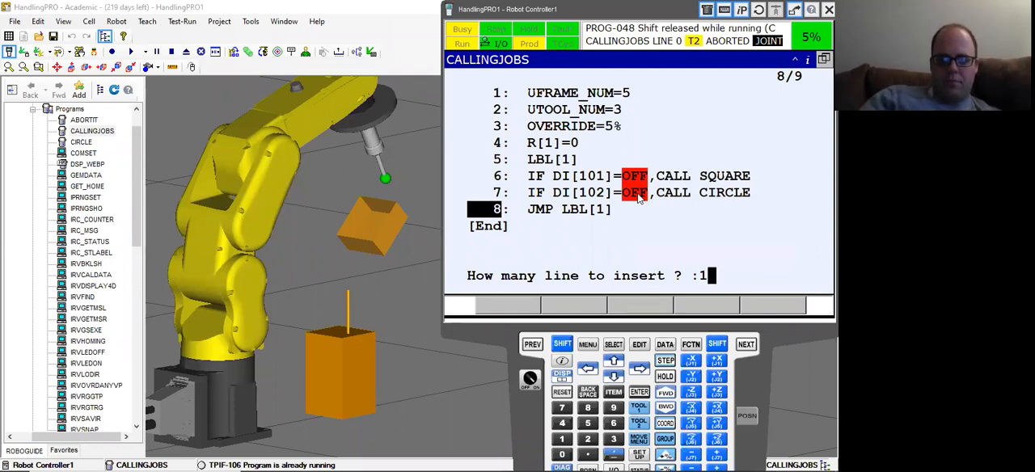
pyautogui.press('enter')
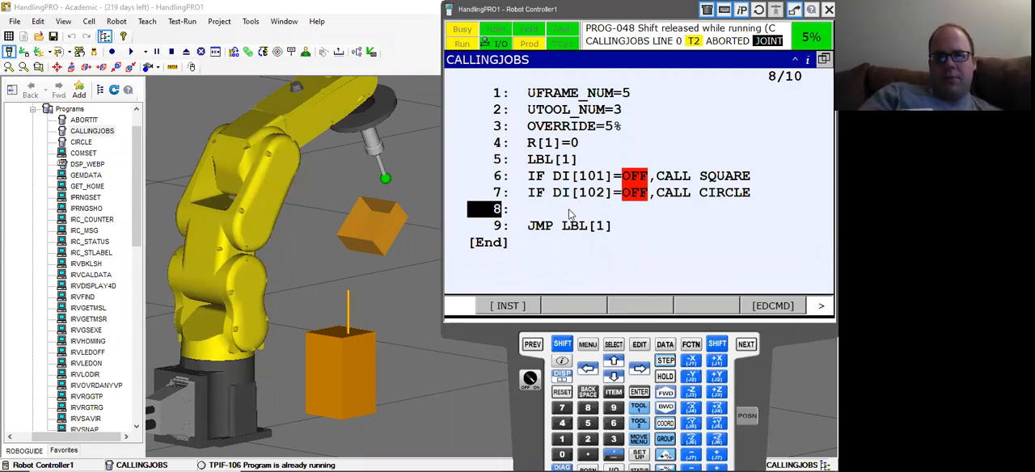
pyautogui.moveTo(556, 333)
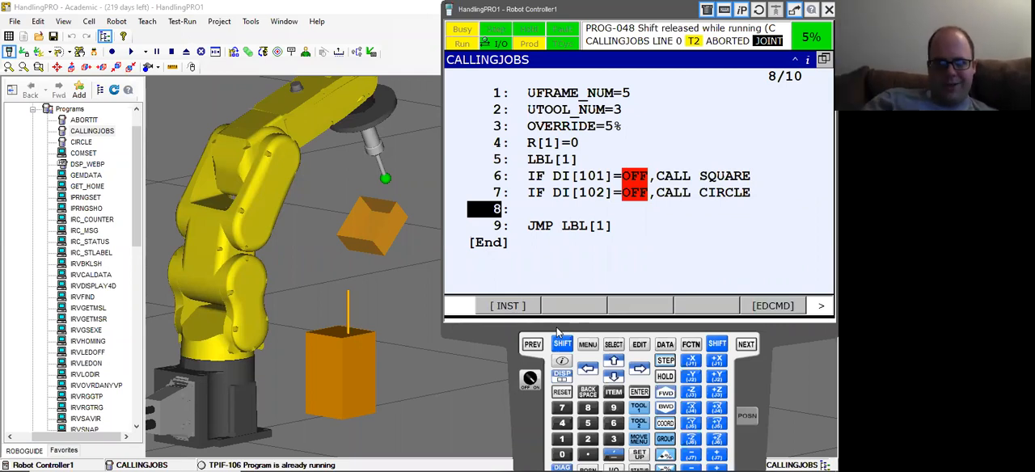
# Add a register addition statement on line 8 with R[1] as the target
pyautogui.click(507, 306)
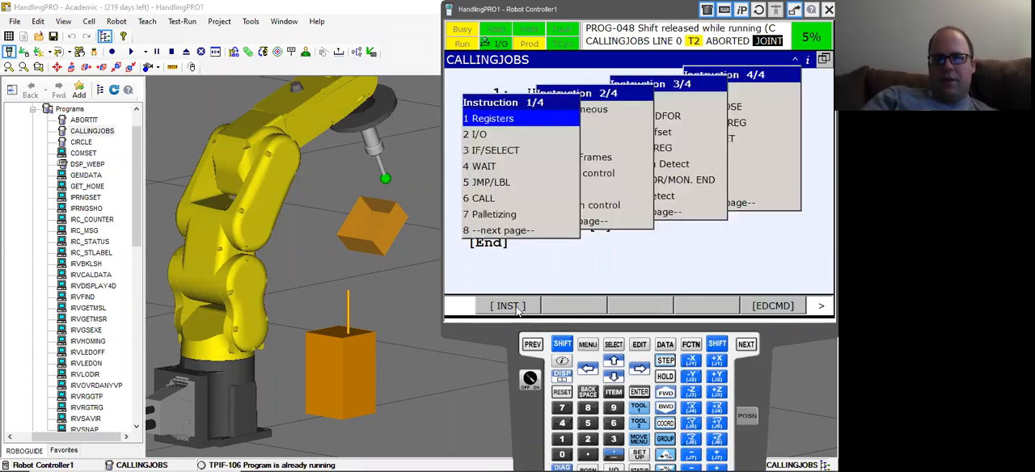
pyautogui.click(488, 118)
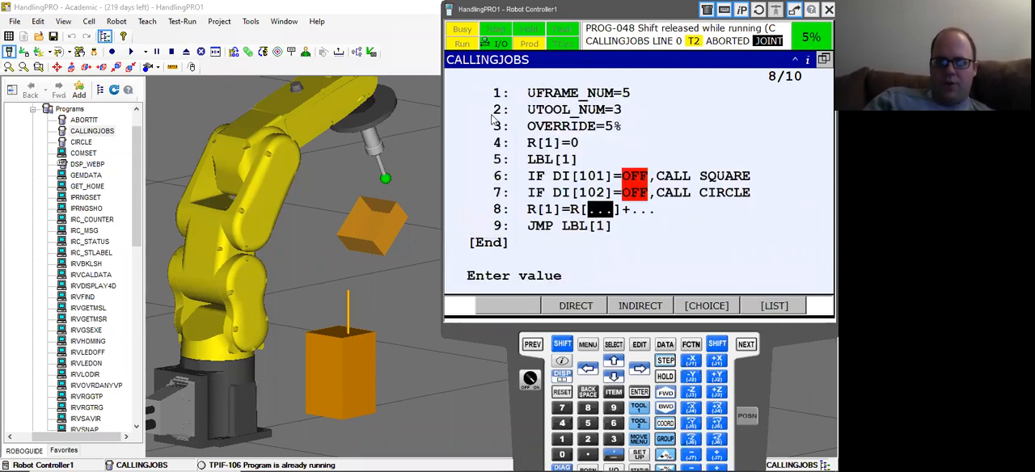
pyautogui.click(704, 305)
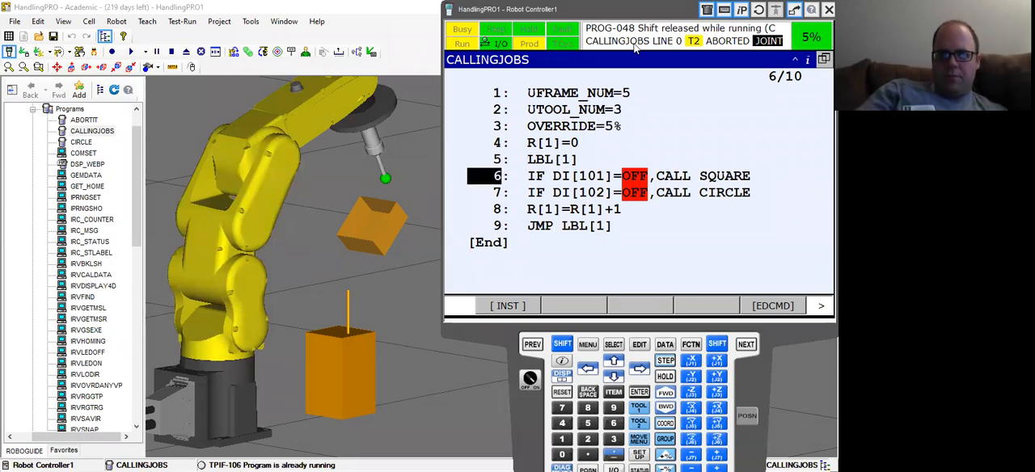
pyautogui.moveTo(578, 214)
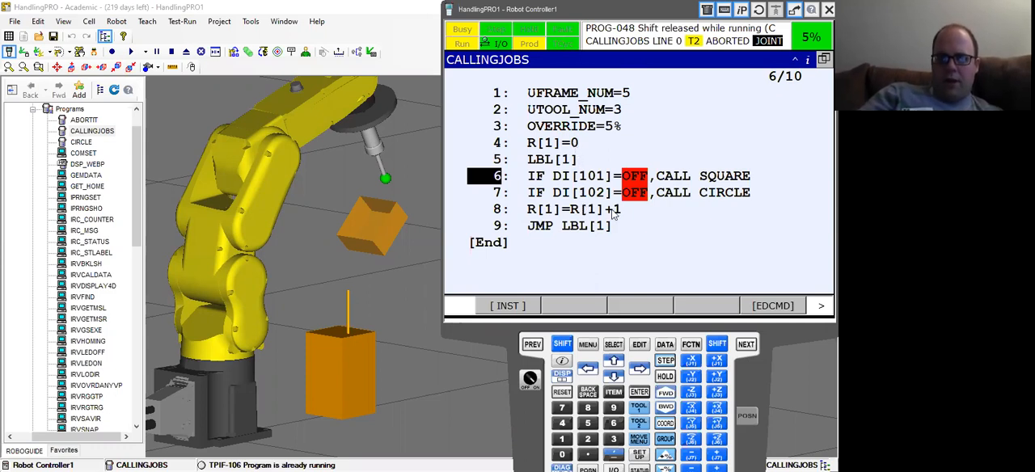
pyautogui.moveTo(541, 212)
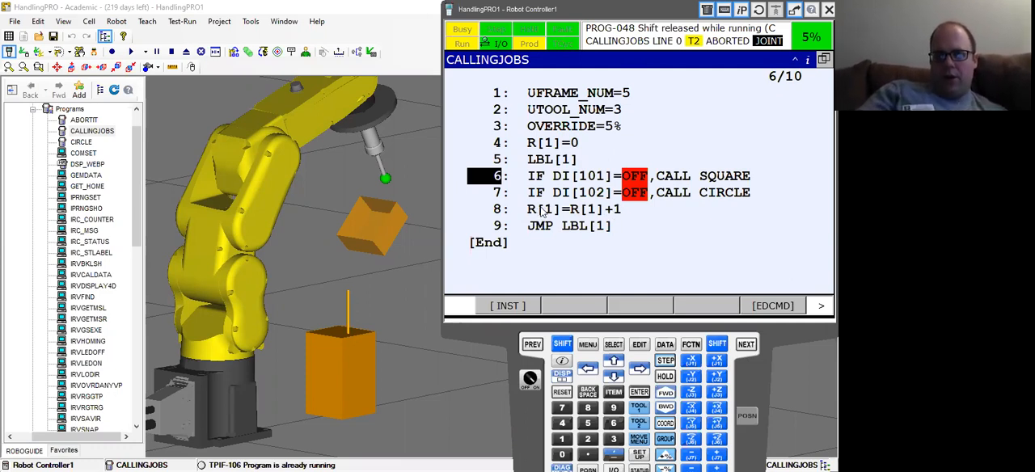
pyautogui.moveTo(583, 214)
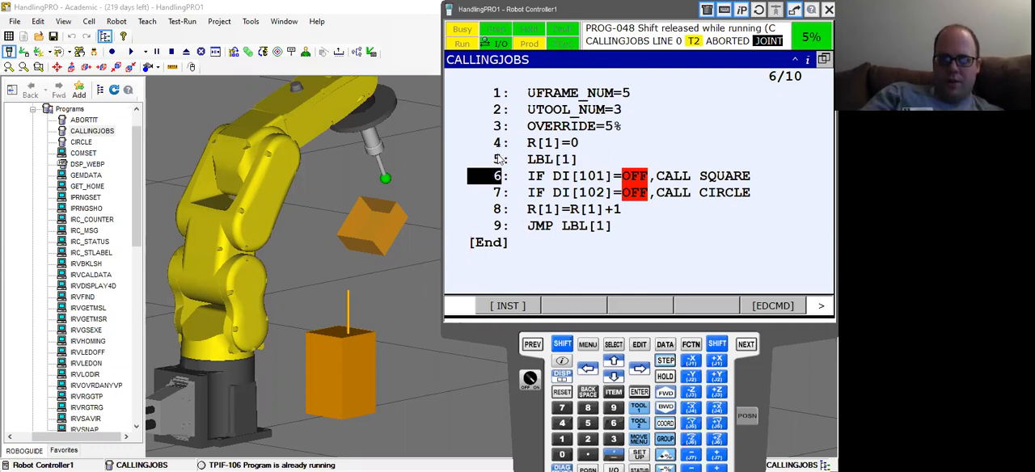
# Run CALLINGJOBS and view the Registers screen showing R[1] at 2
pyautogui.click(484, 92)
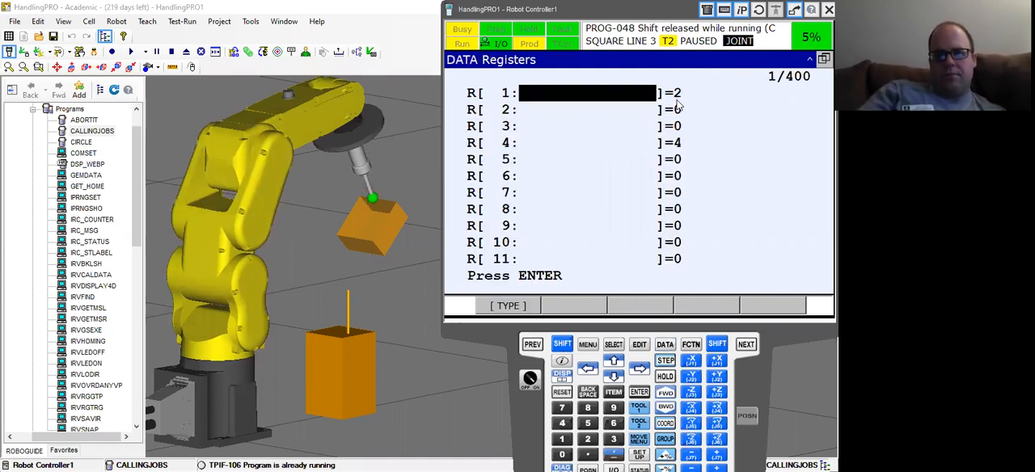
# Abort the paused run, reopen CALLINGJOBS in the editor, and switch to a double-window display
pyautogui.click(691, 344)
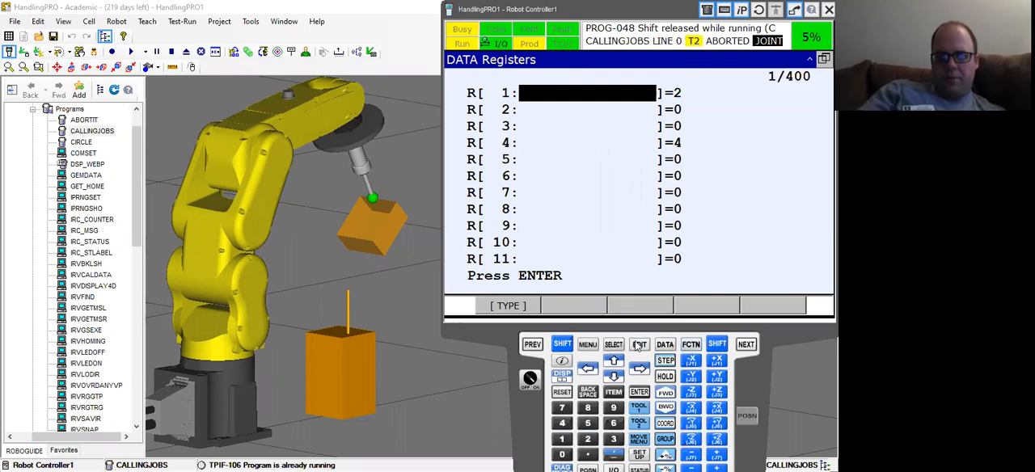
pyautogui.click(613, 343)
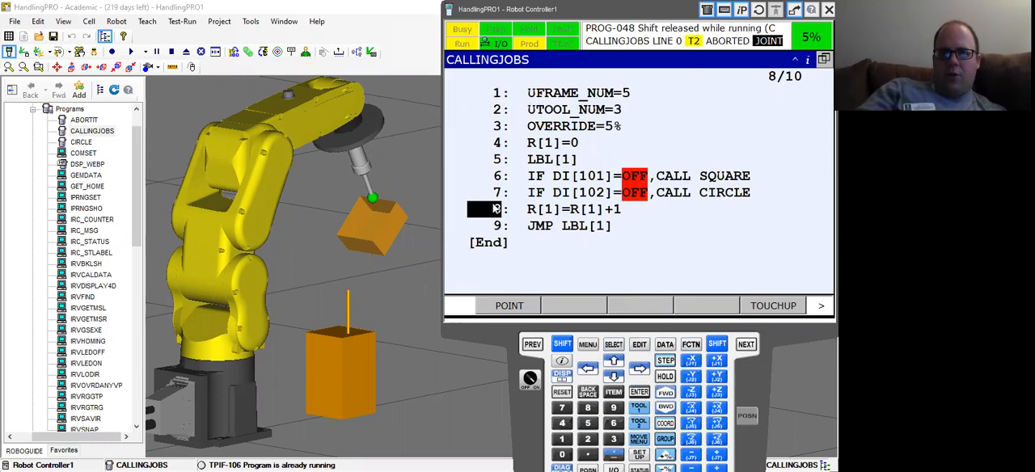
pyautogui.click(664, 360)
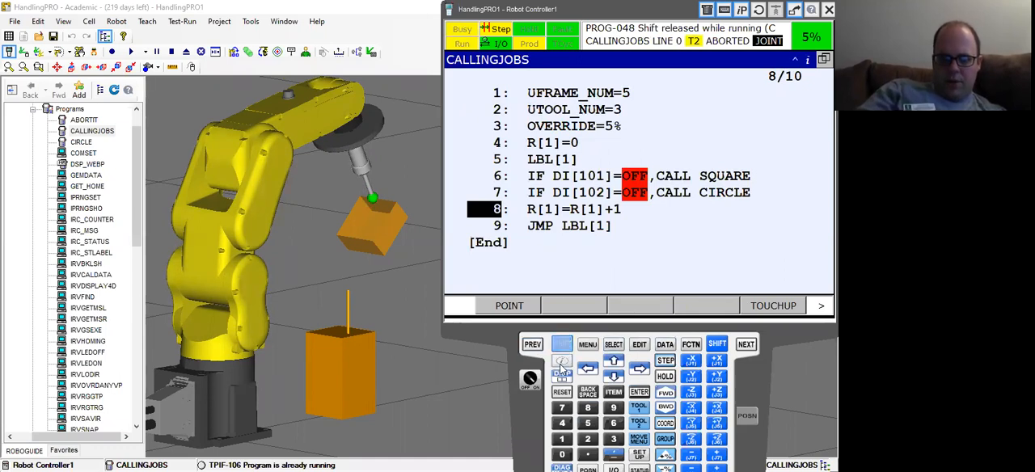
pyautogui.click(561, 360)
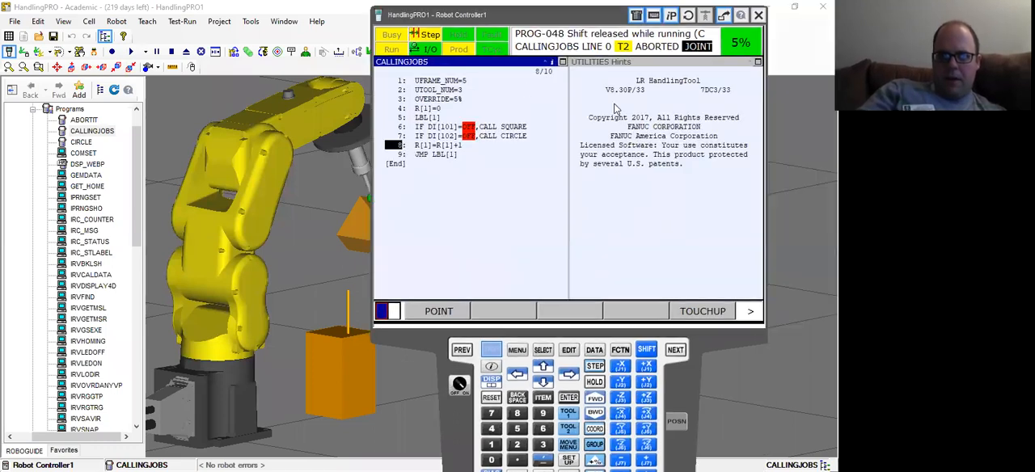
# Show Registers in the second window and step CALLINGJOBS until R[1] reaches 3
pyautogui.click(594, 349)
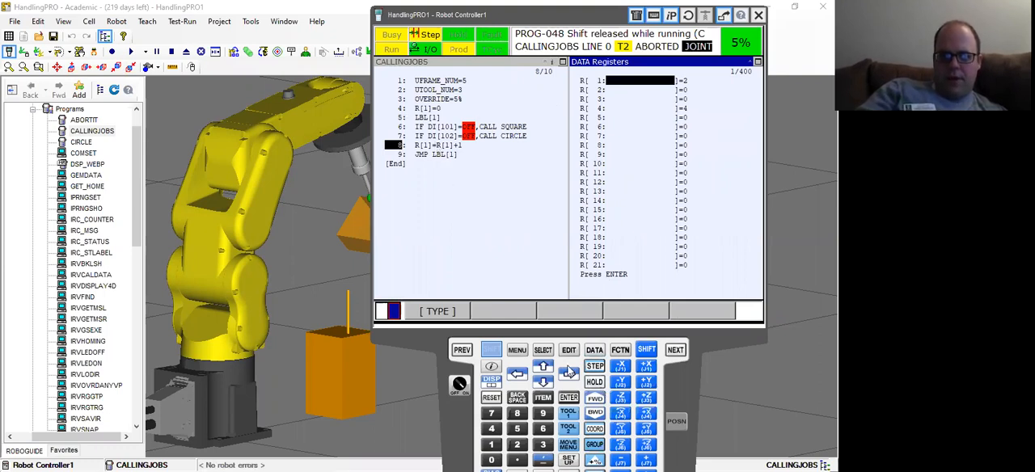
pyautogui.click(491, 349)
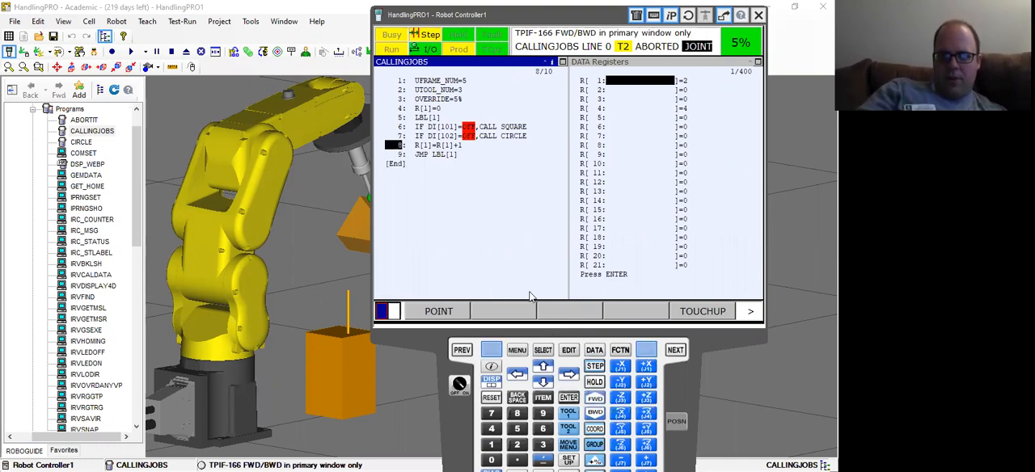
pyautogui.click(594, 397)
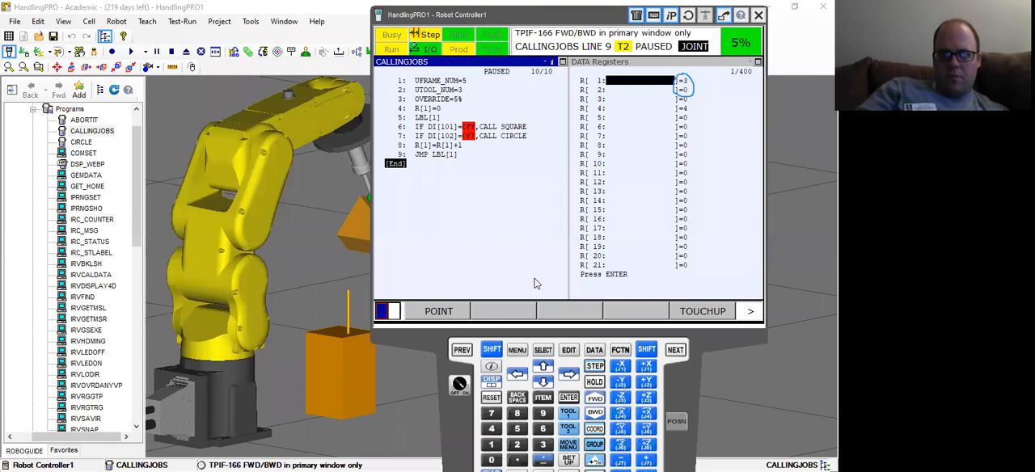
pyautogui.click(594, 397)
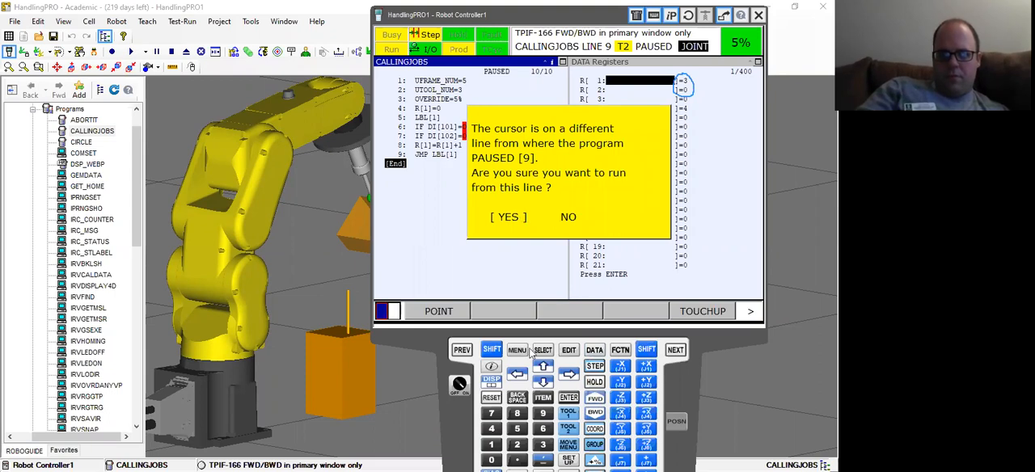
# Decline the run prompt and step CALLINGJOBS from line 1 past LBL[1] into SQUARE
pyautogui.click(568, 397)
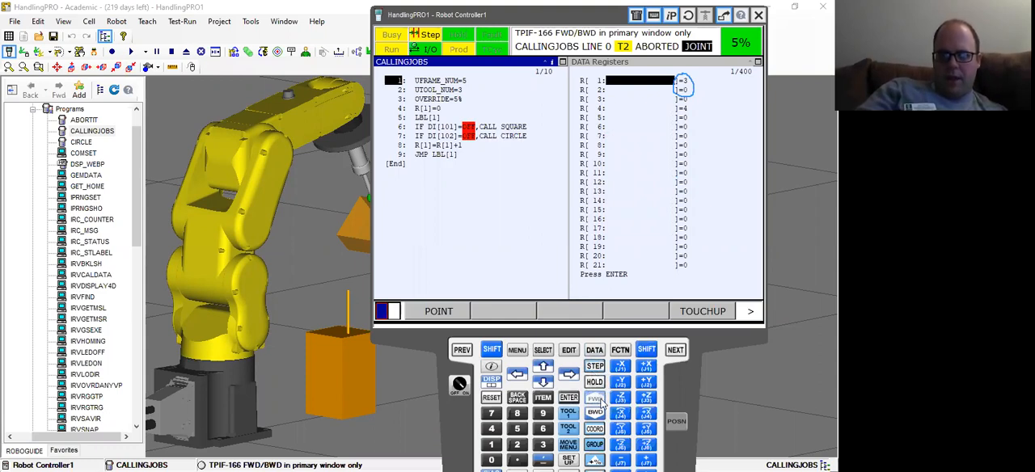
pyautogui.click(594, 412)
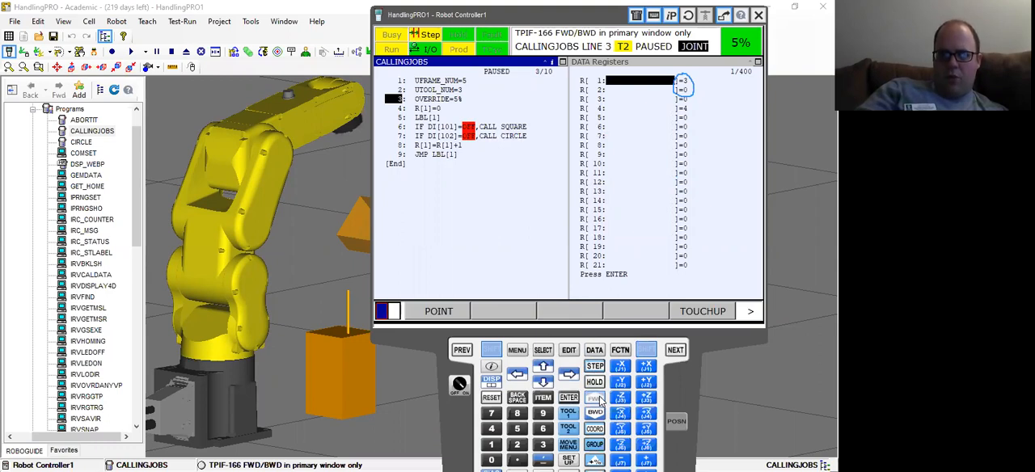
pyautogui.click(595, 397)
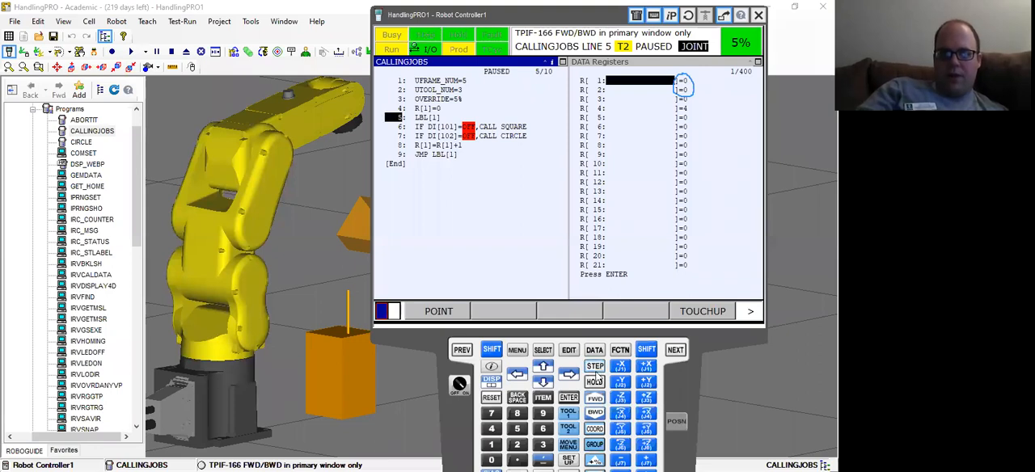
pyautogui.click(594, 397)
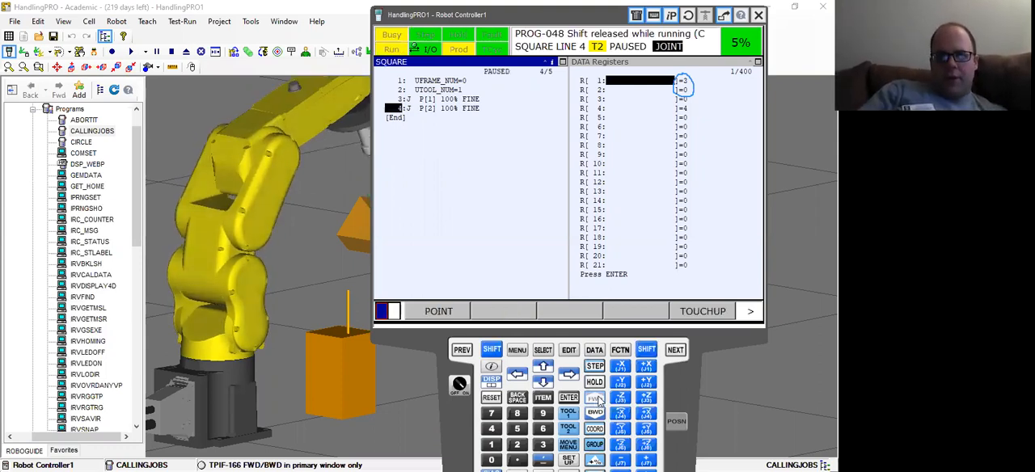
# Use FCTN, ABORT (ALL) to stop every running program, leaving R[1] at 3
pyautogui.click(620, 350)
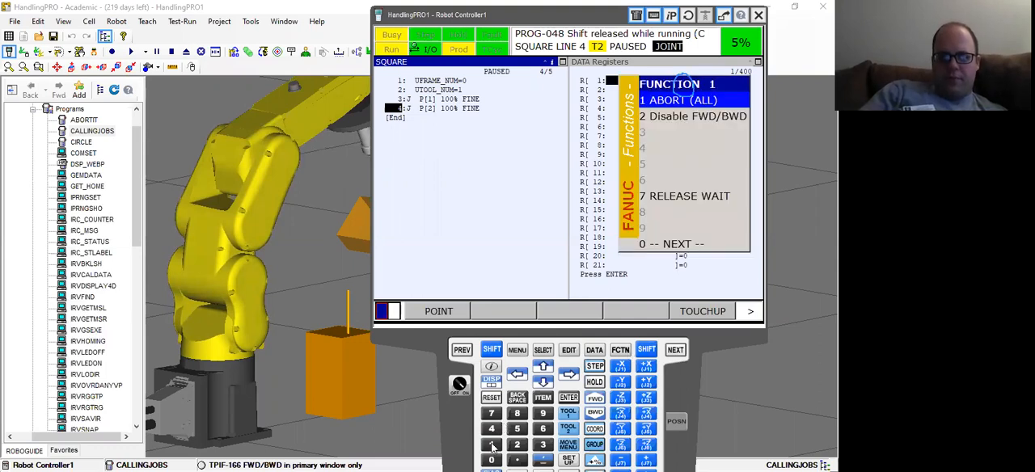
pyautogui.click(679, 100)
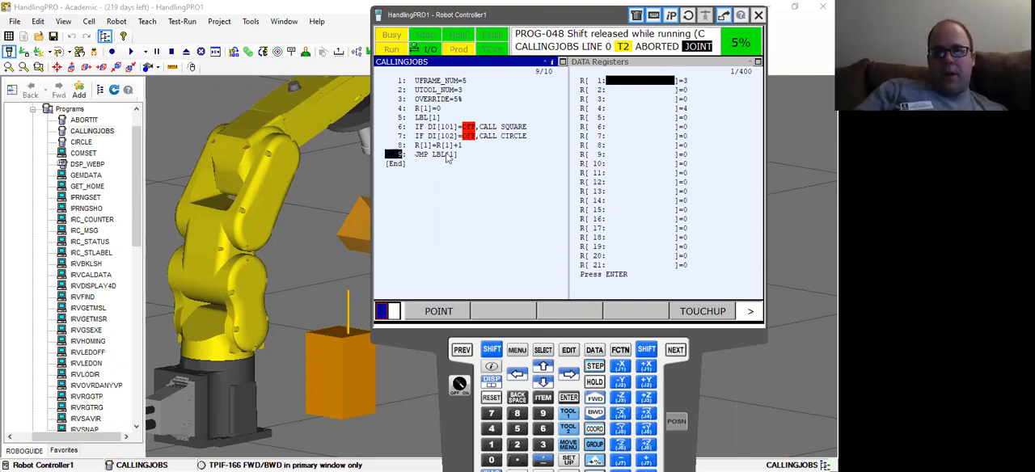
pyautogui.moveTo(748, 314)
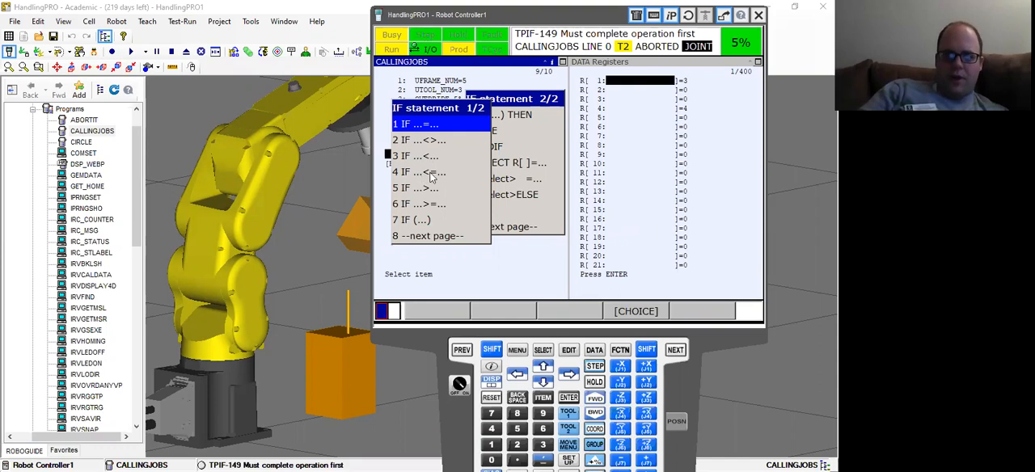
pyautogui.moveTo(426, 159)
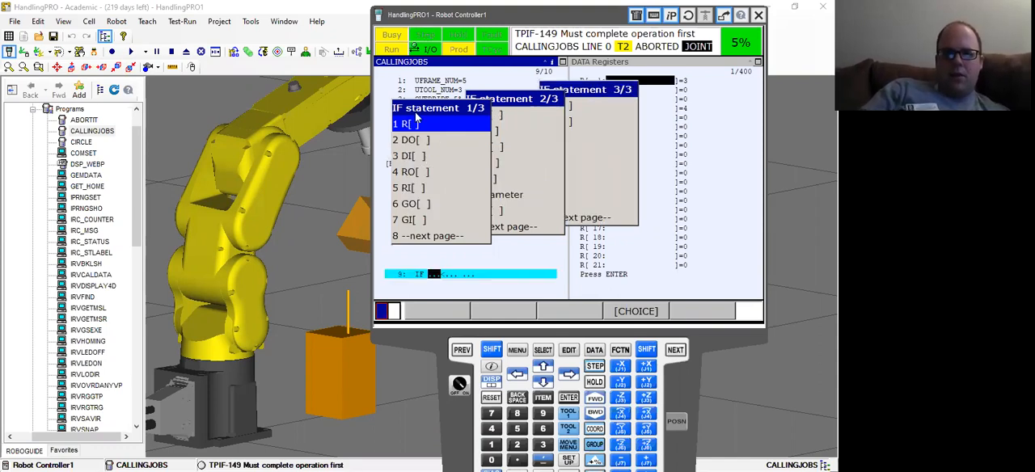
pyautogui.moveTo(429, 189)
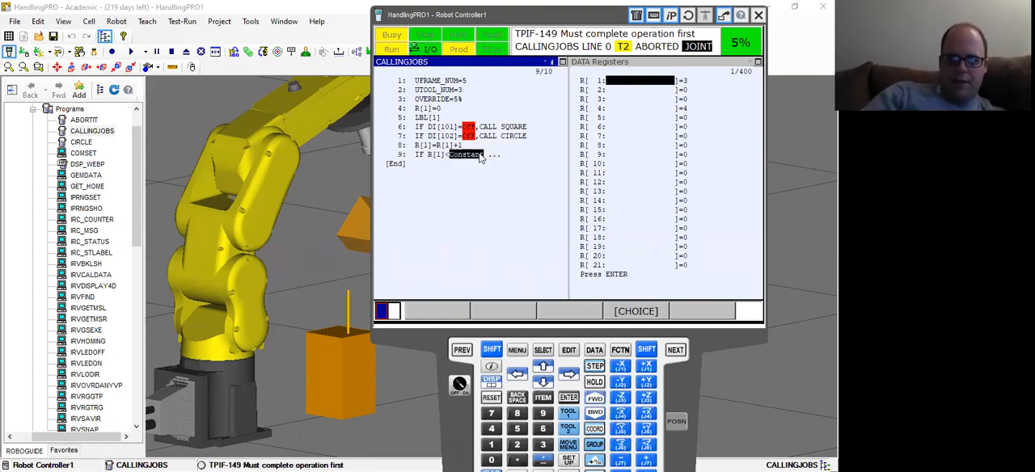
# Enter constant 3 for the R[1] comparison and choose JMP LBL[1] as the action
pyautogui.click(568, 397)
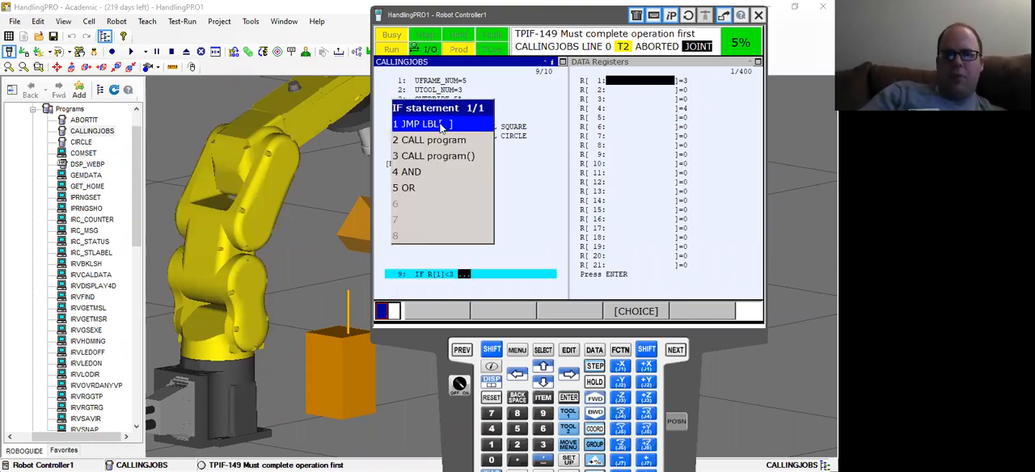
pyautogui.click(423, 124)
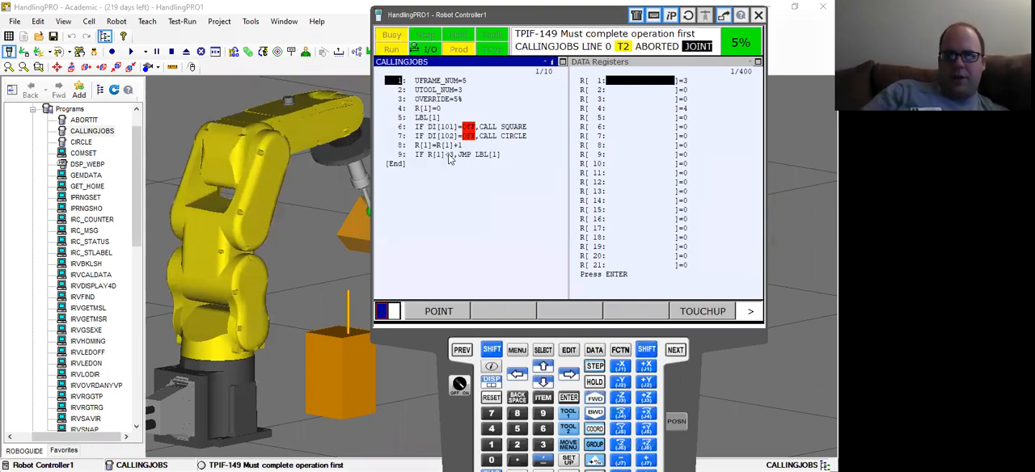
pyautogui.moveTo(477, 158)
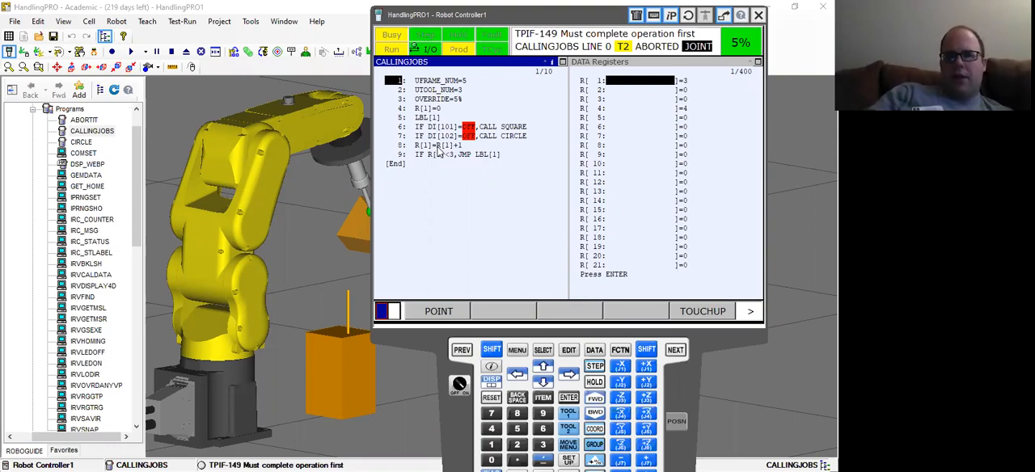
pyautogui.moveTo(486, 194)
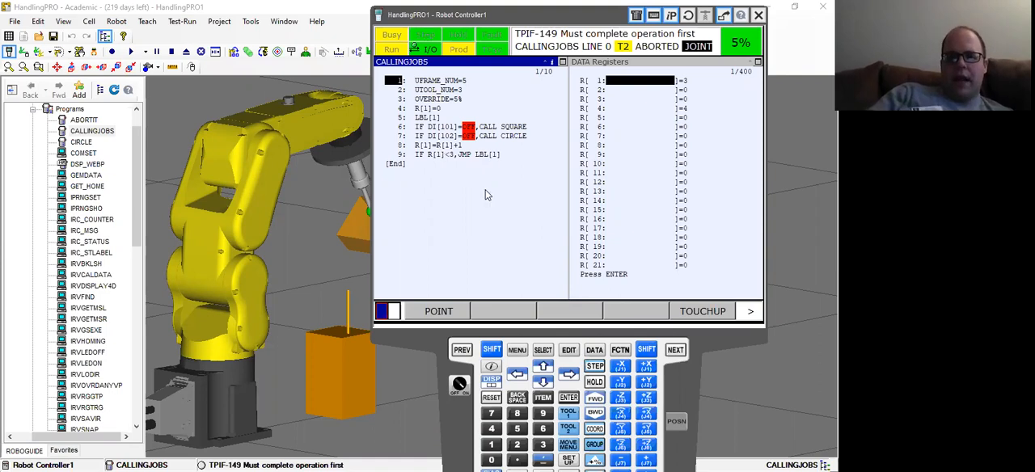